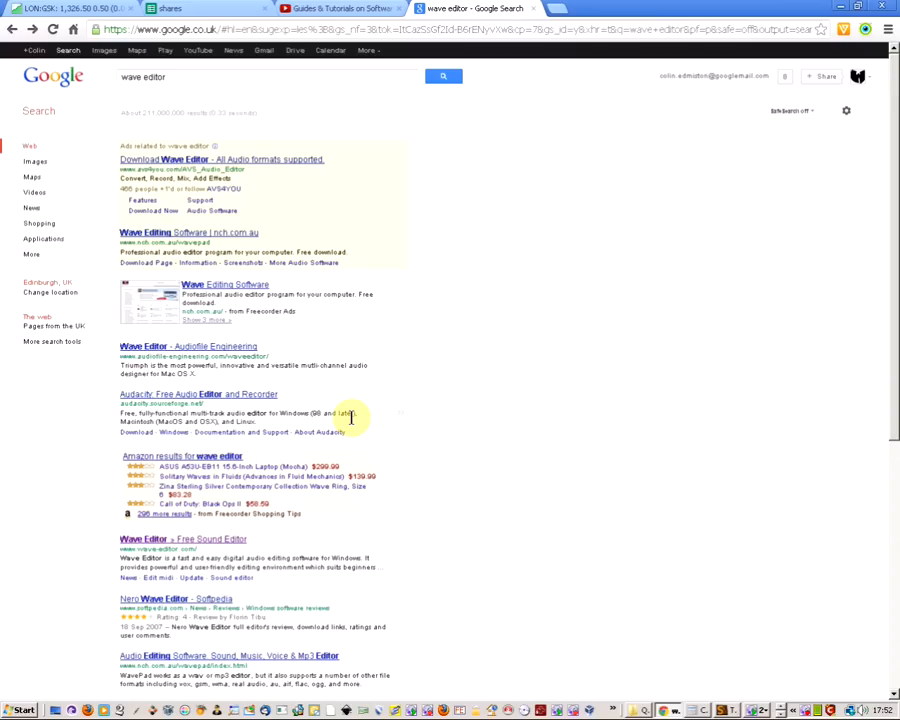
mouse_move(218, 368)
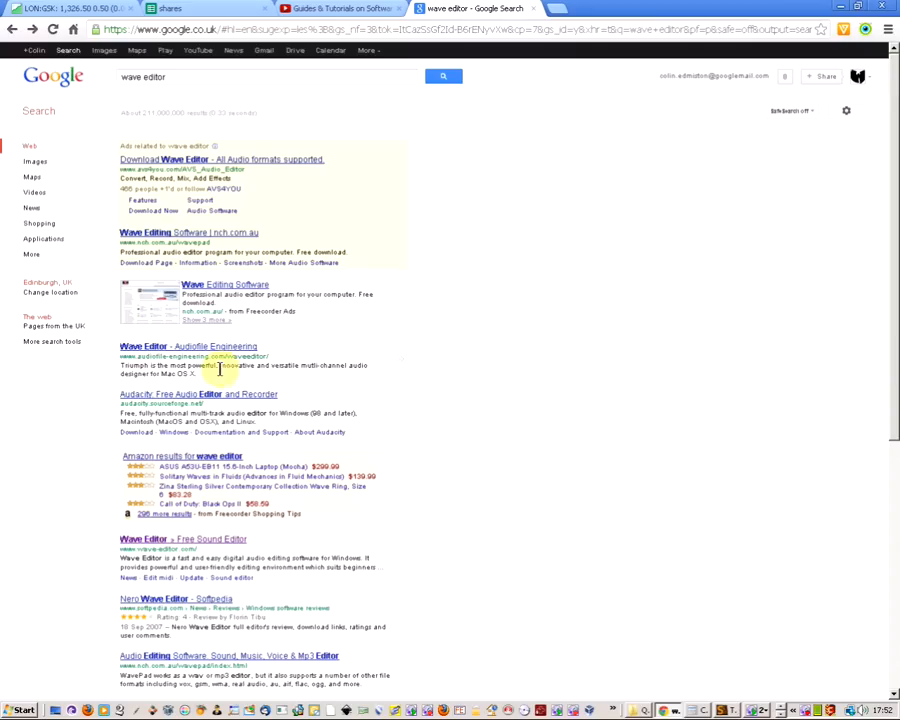
mouse_move(148, 320)
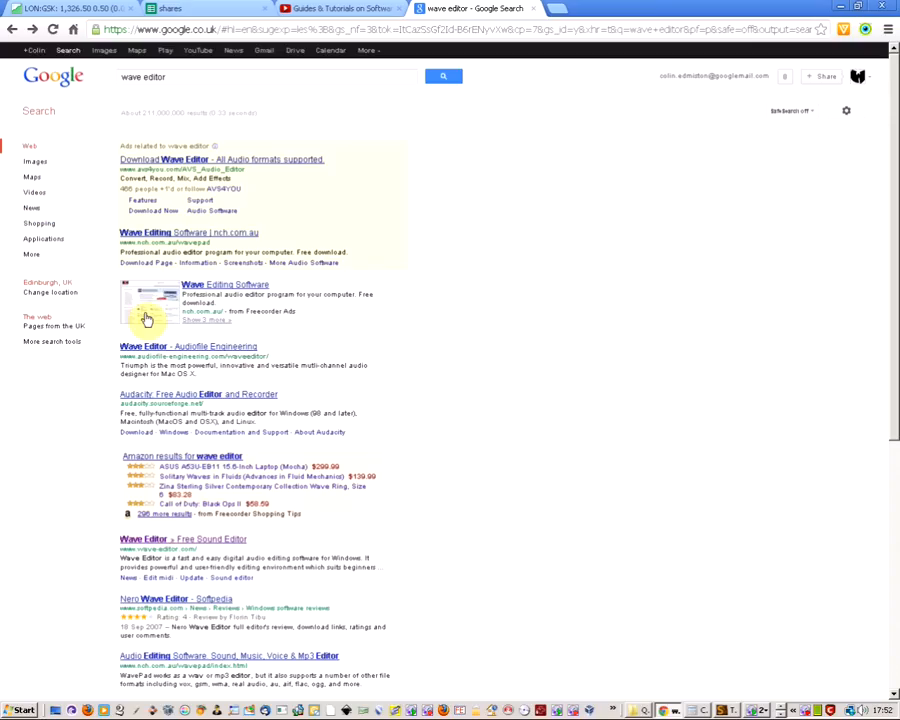
mouse_move(224, 72)
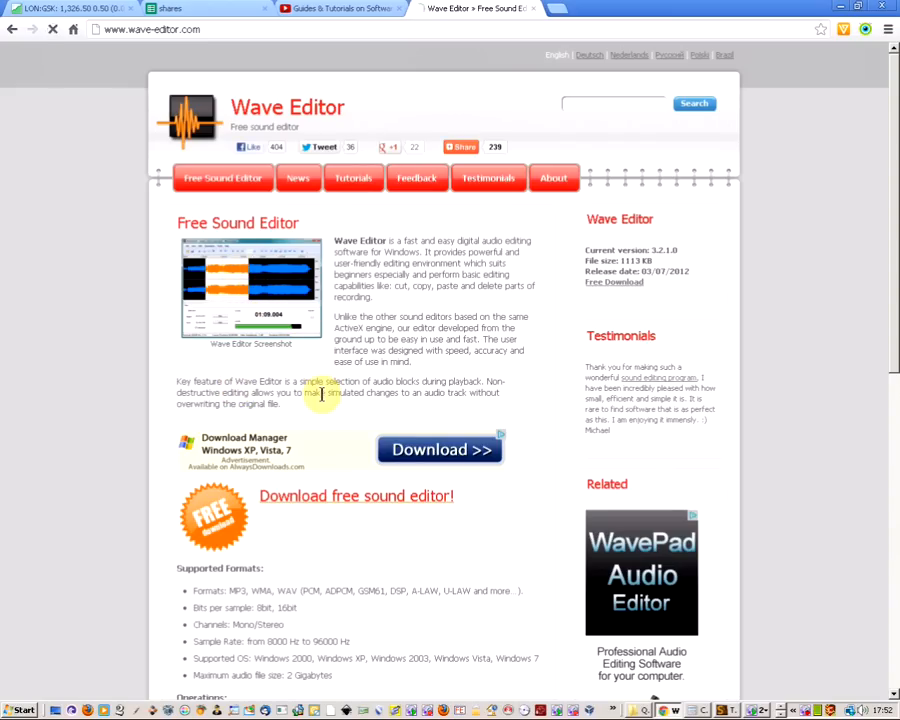
mouse_move(316, 504)
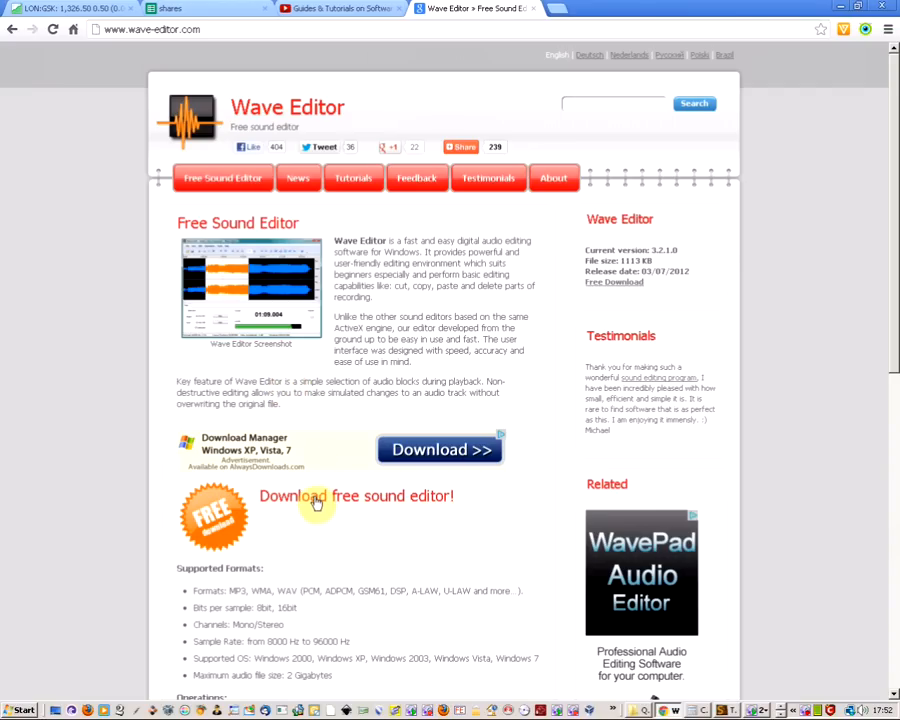
scroll(down, 3)
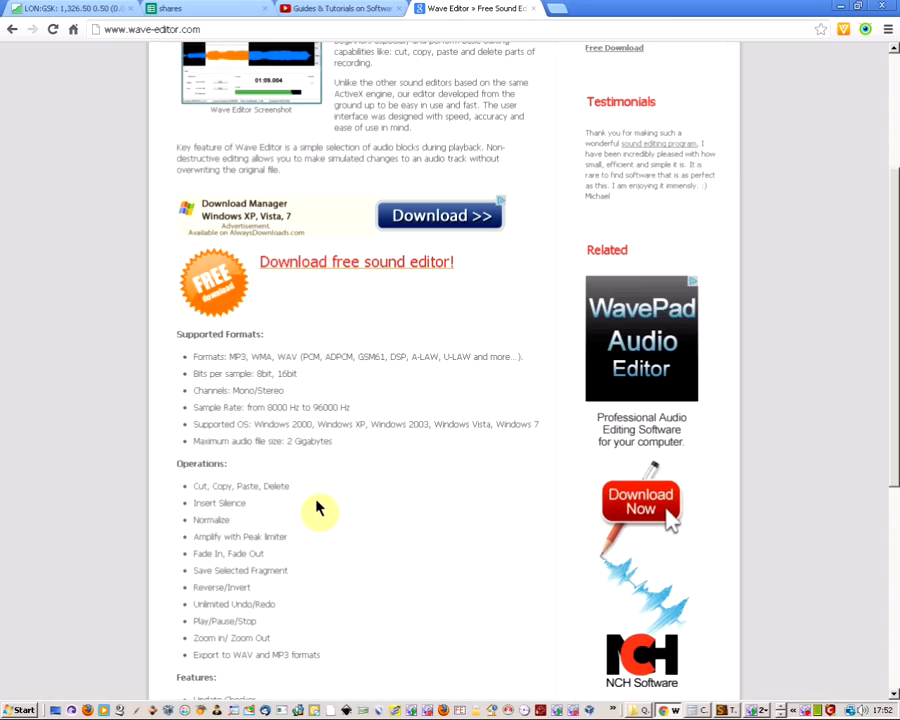
mouse_move(232, 488)
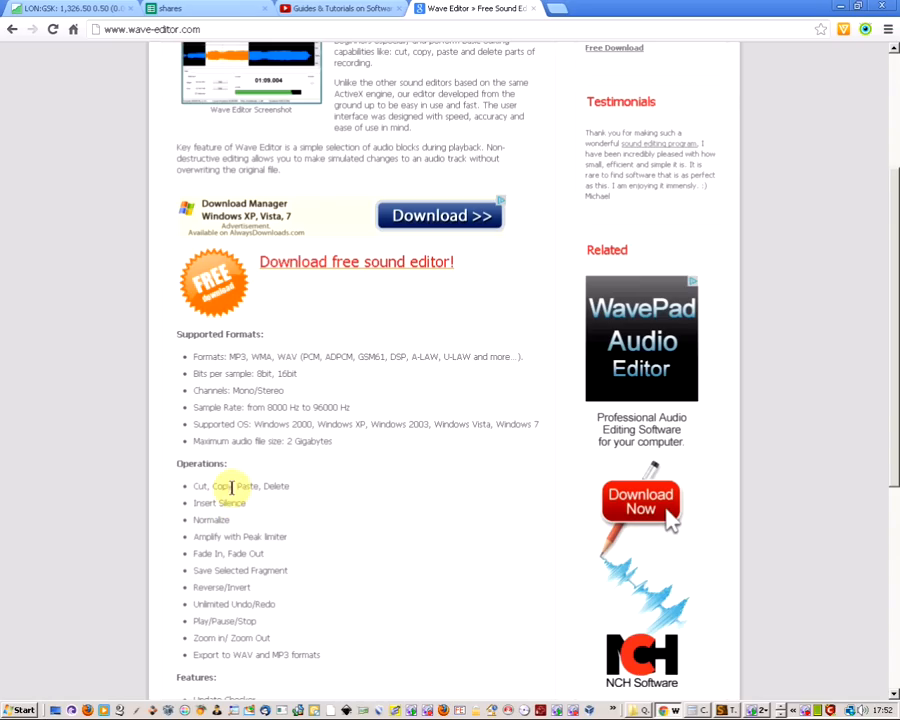
mouse_move(248, 516)
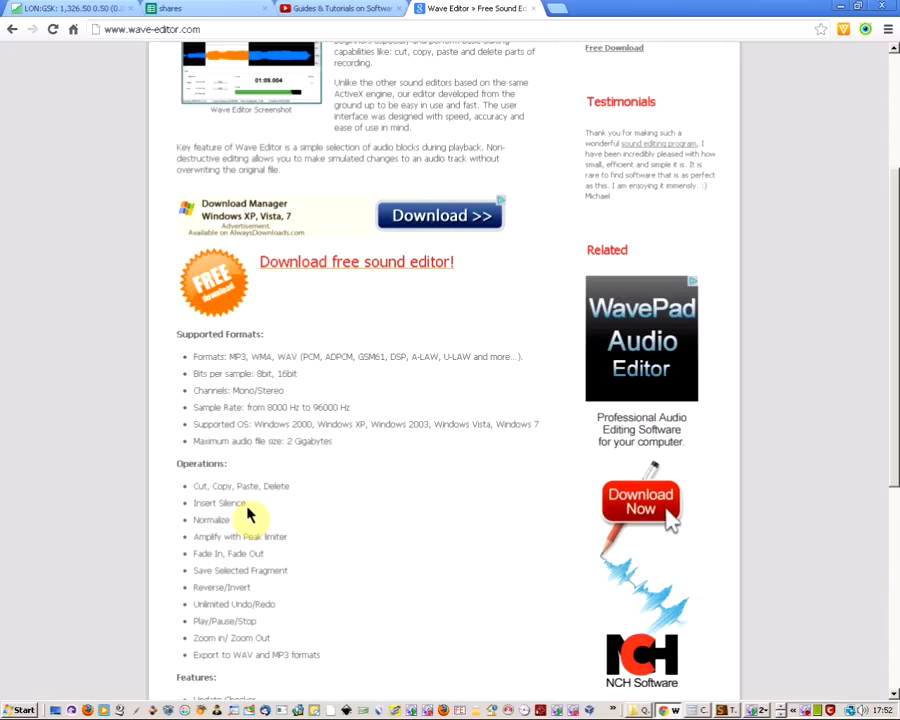
mouse_move(244, 502)
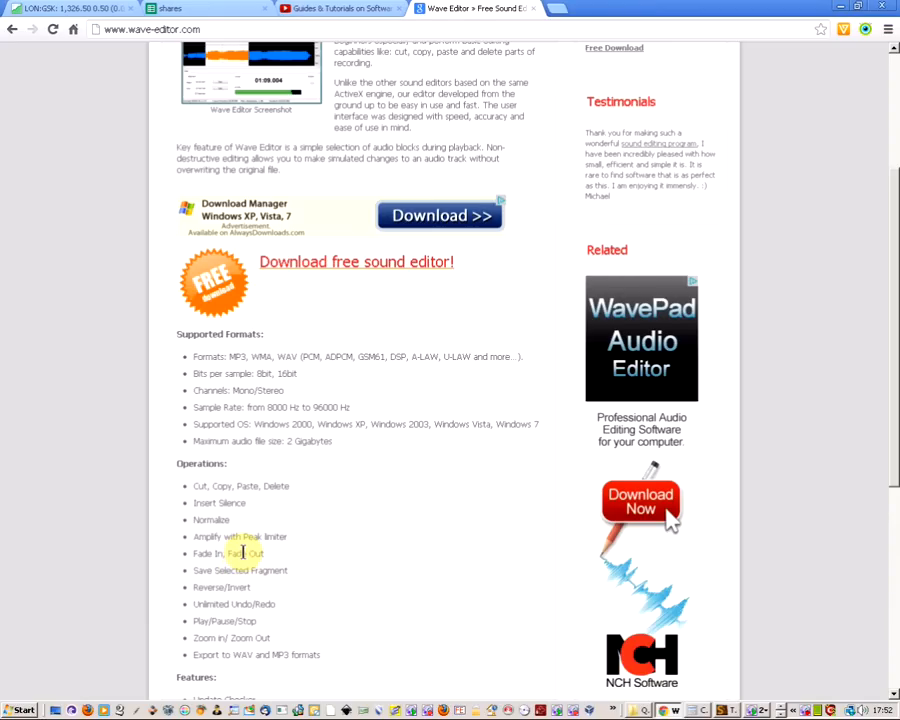
scroll(down, 3)
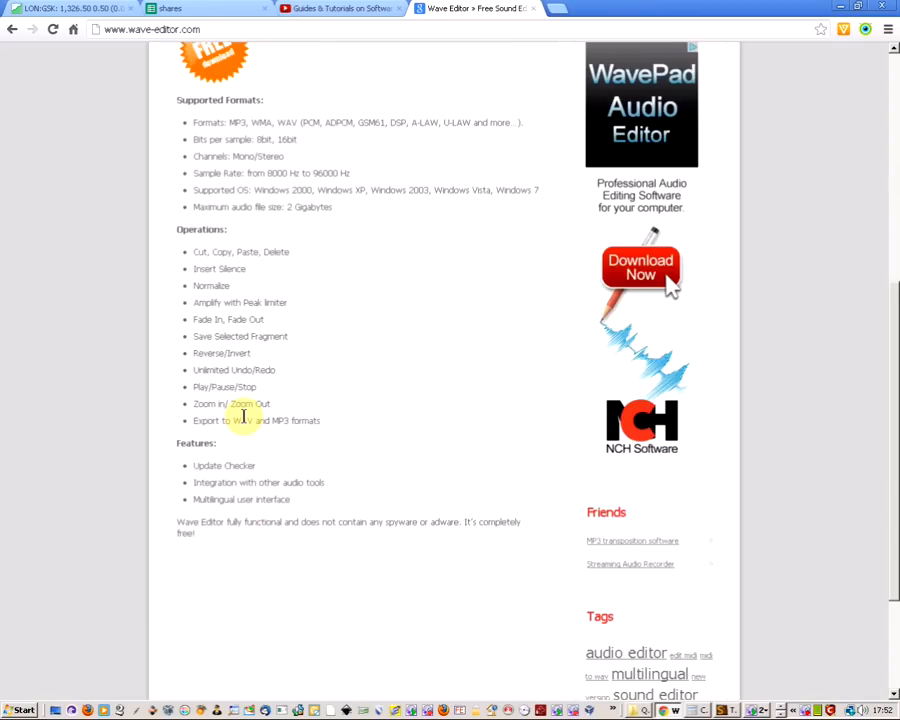
scroll(up, 3)
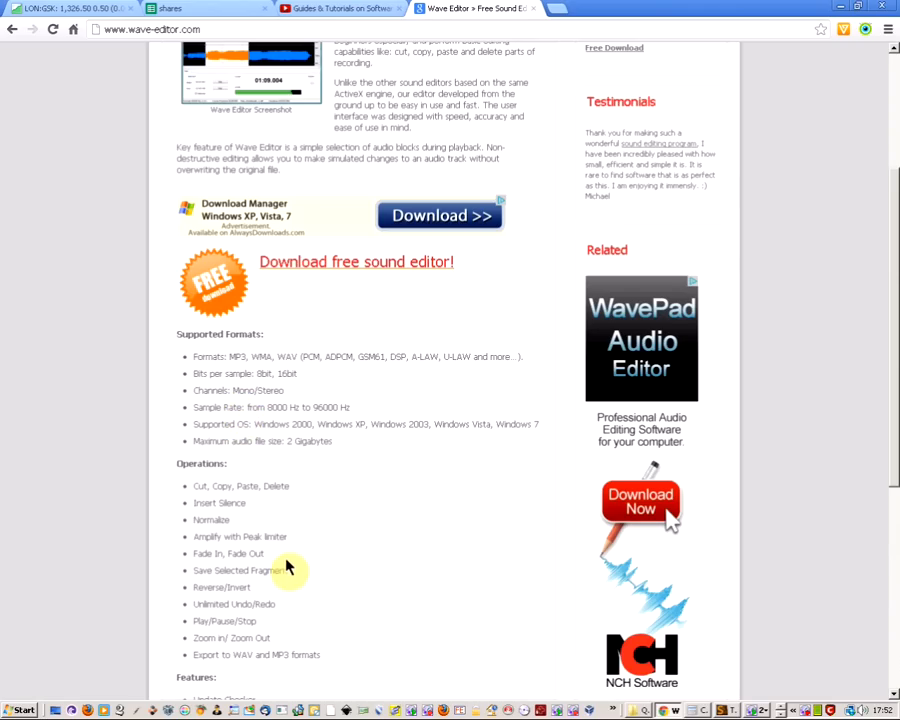
scroll(up, 3)
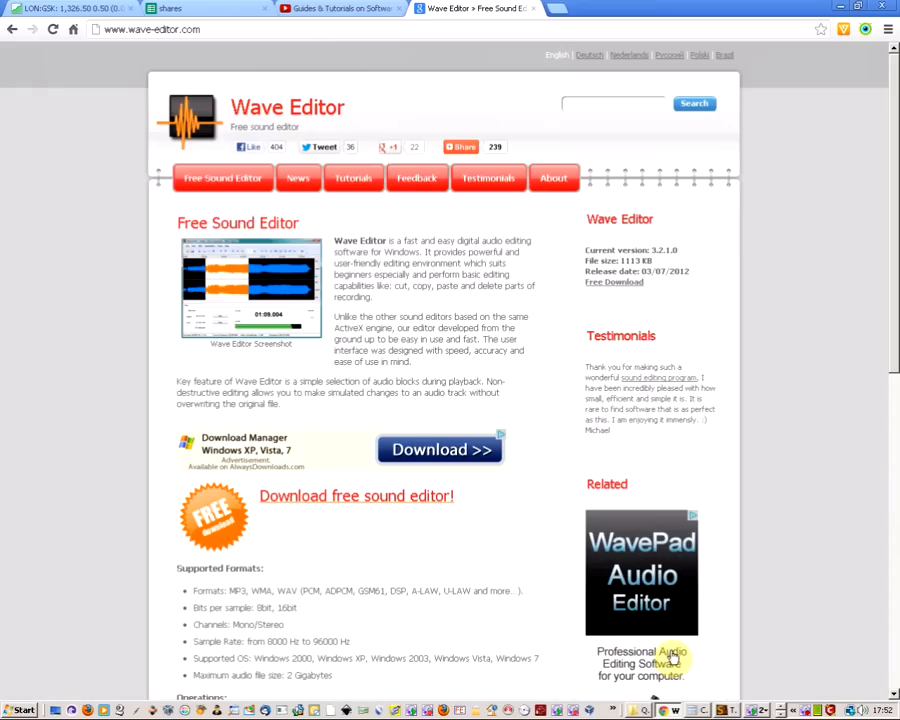
Launch Wave Editor from the Start menu's program list
click(18, 708)
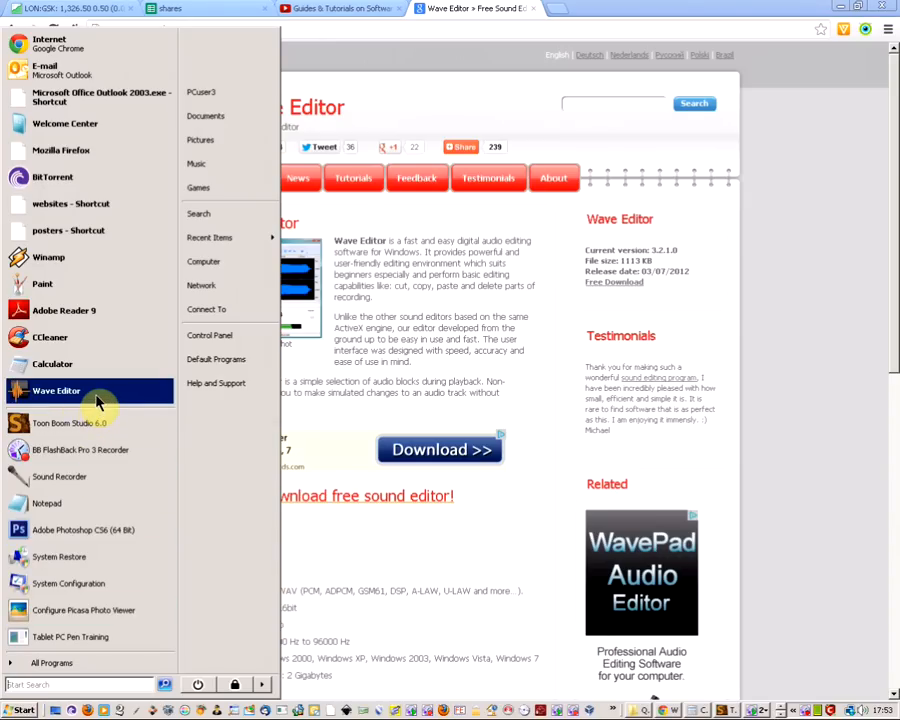
click(56, 390)
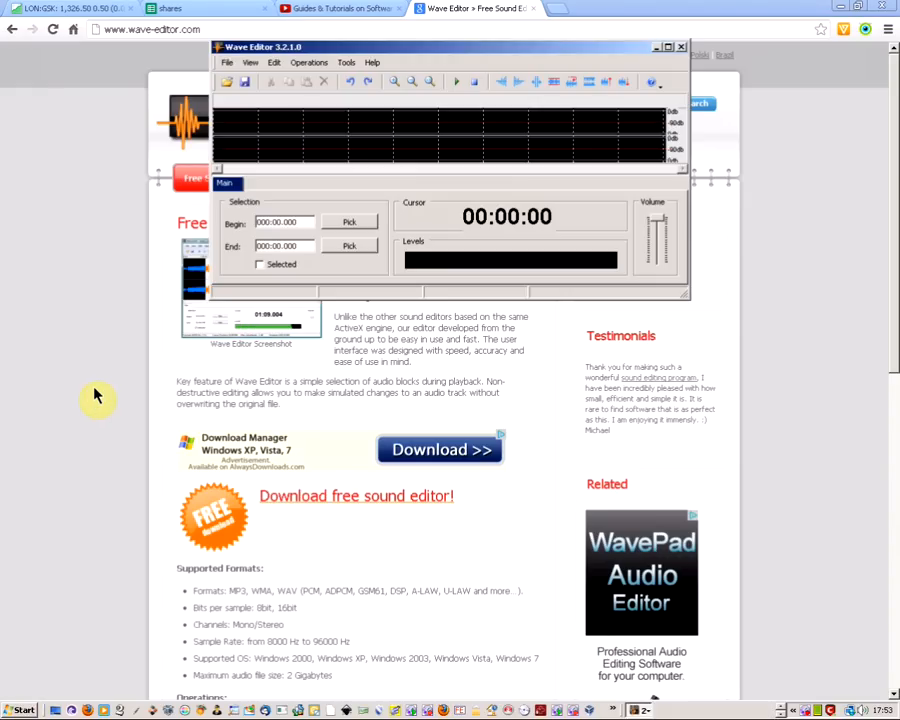
mouse_move(218, 300)
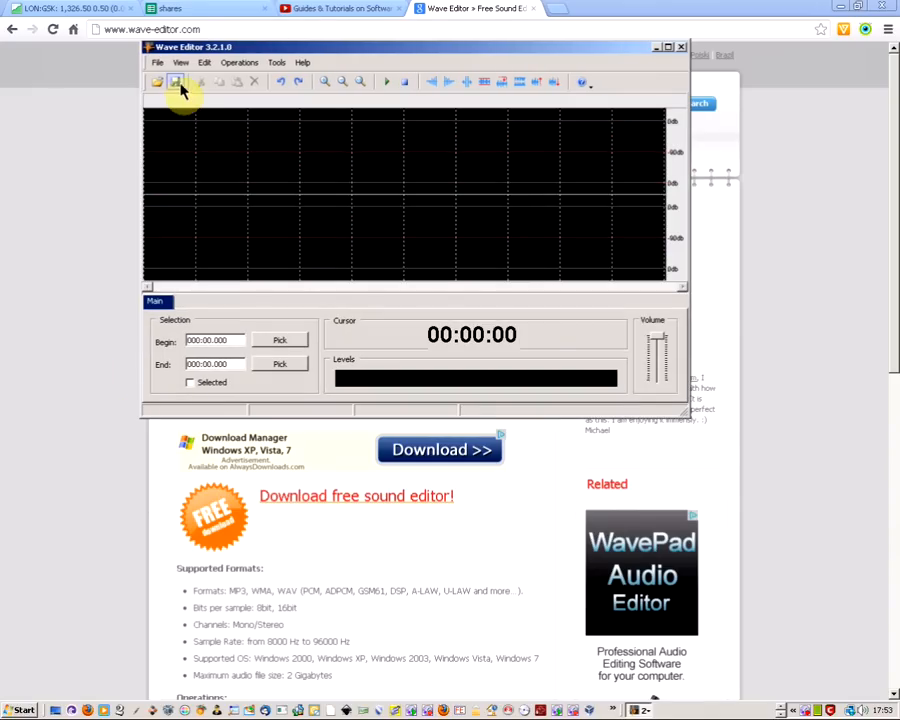
mouse_move(158, 82)
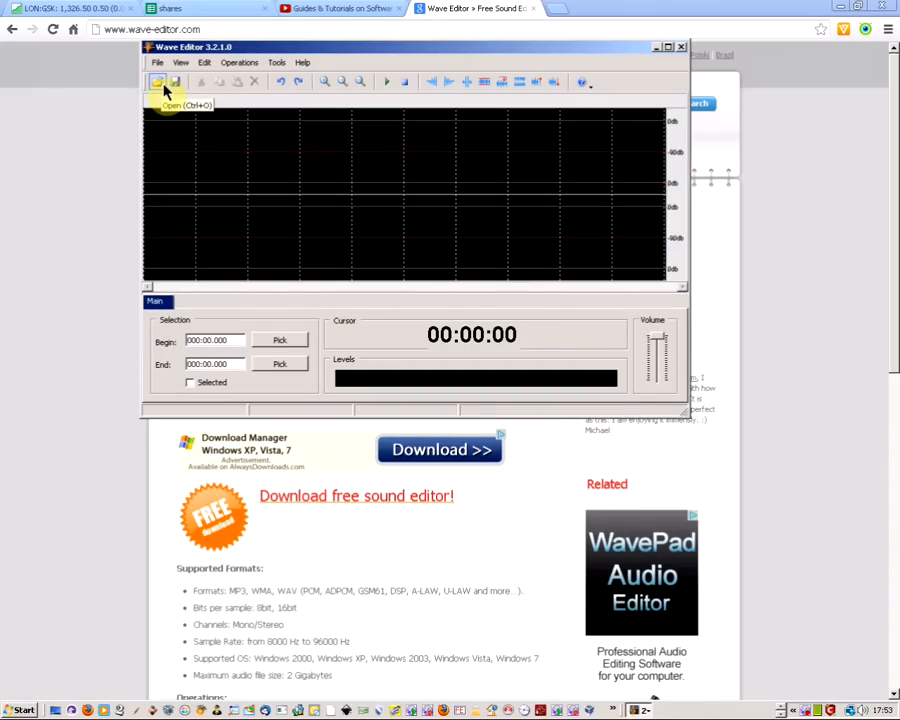
Load condor walk.mp3 from the judge dredd folder so its waveform appears
click(156, 82)
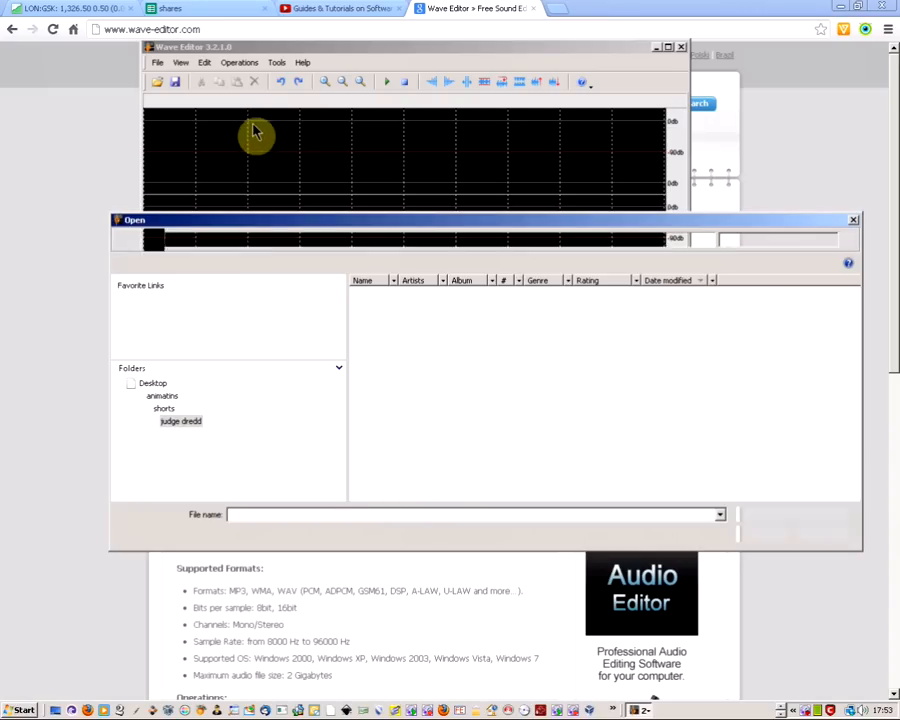
double_click(180, 420)
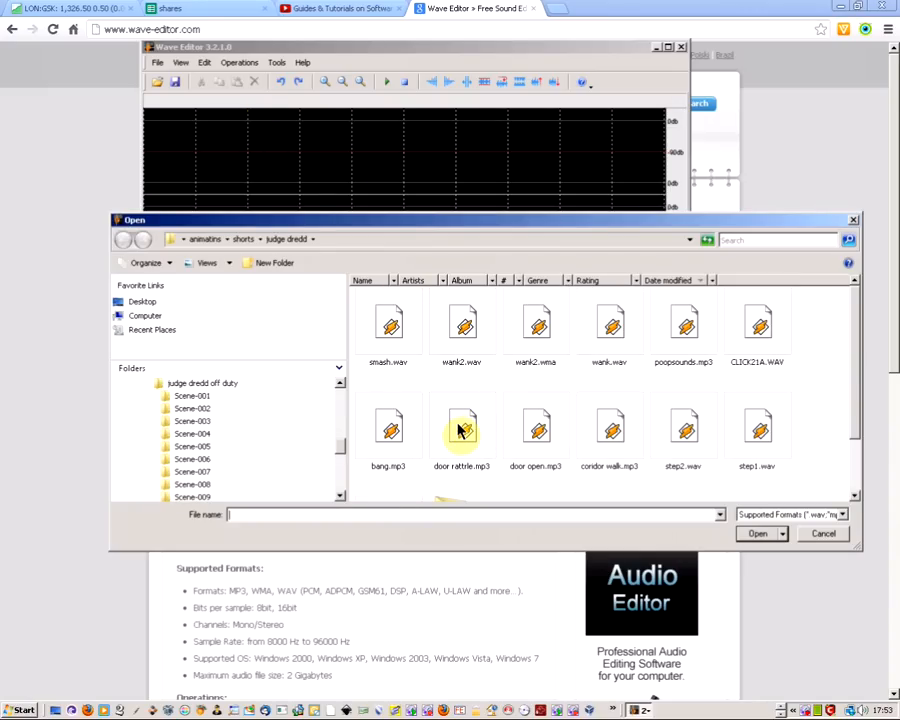
click(608, 430)
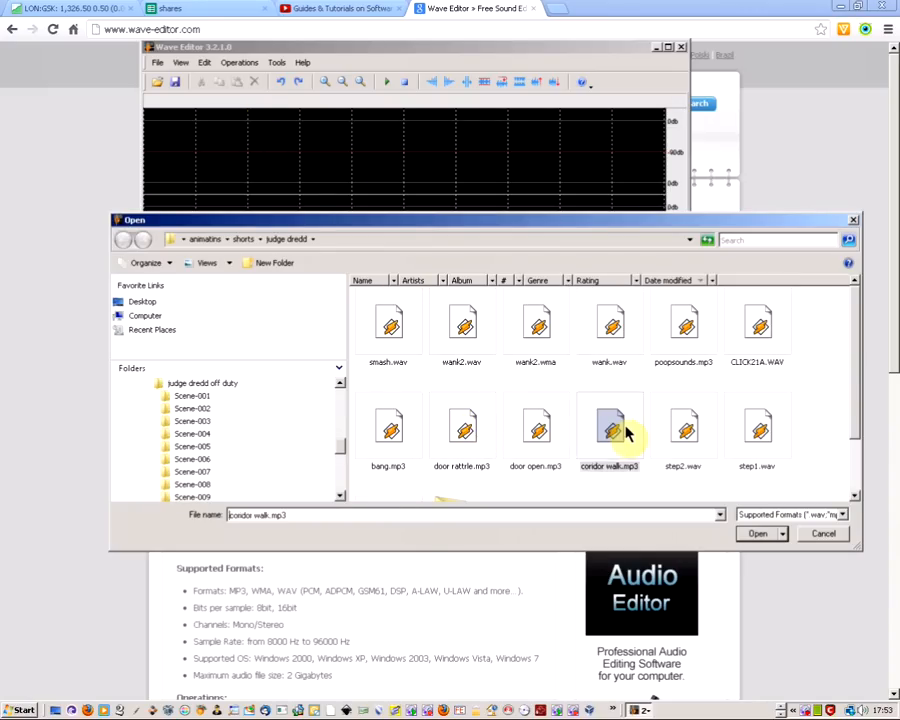
click(756, 532)
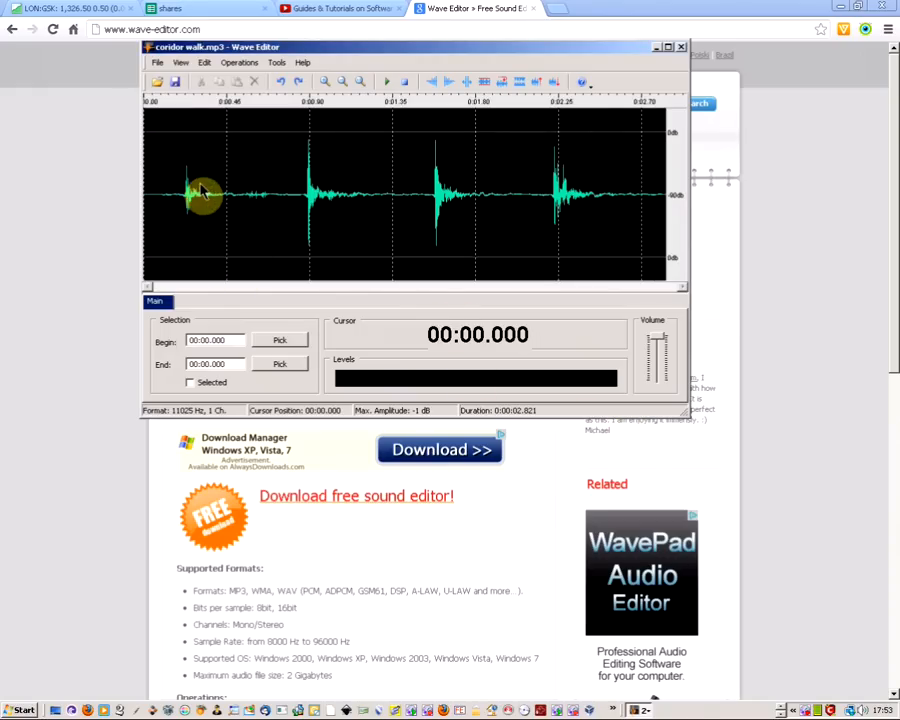
mouse_move(184, 198)
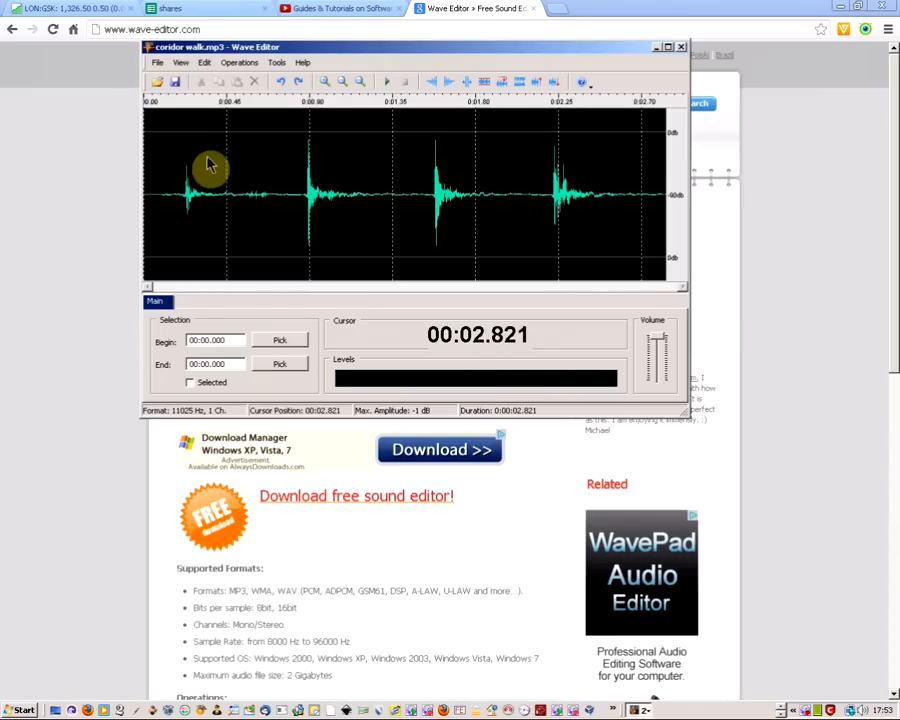
mouse_move(184, 184)
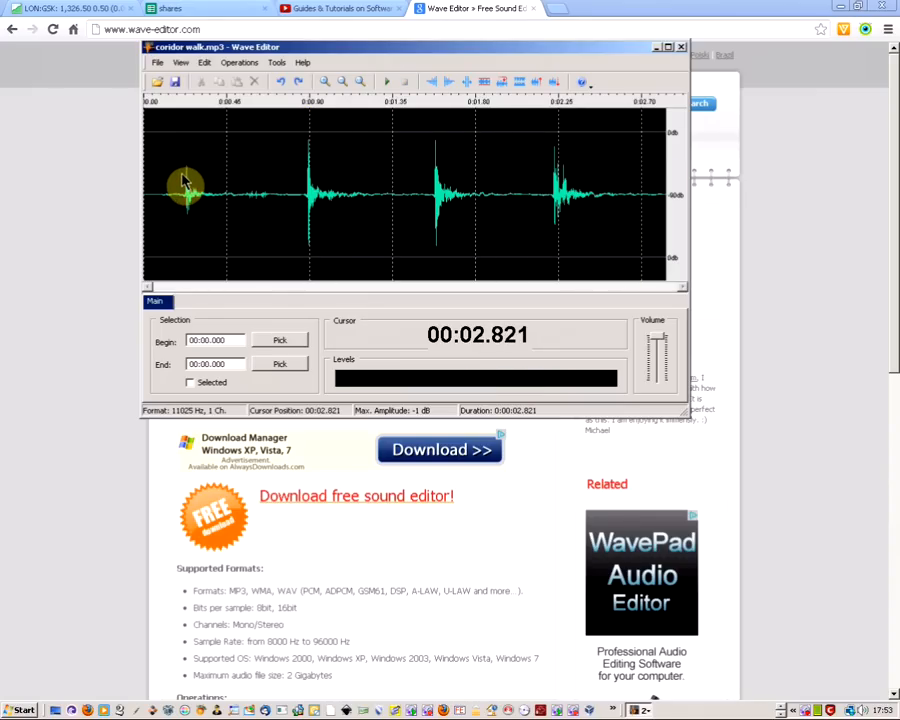
Position the cursor near 1.188 seconds and select a stretch of the waveform
click(188, 196)
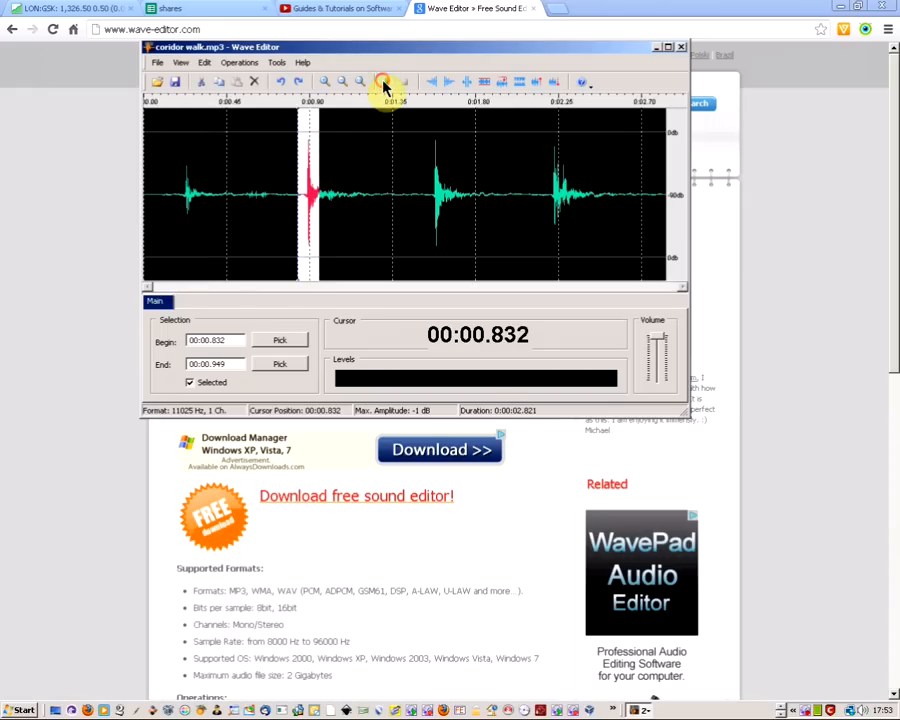
click(228, 162)
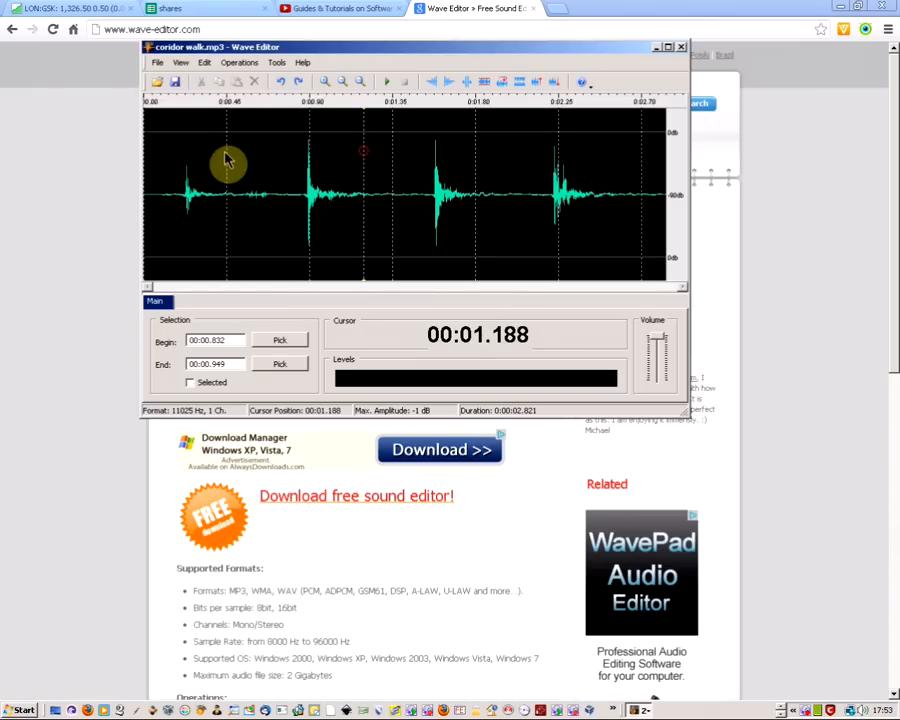
mouse_move(210, 180)
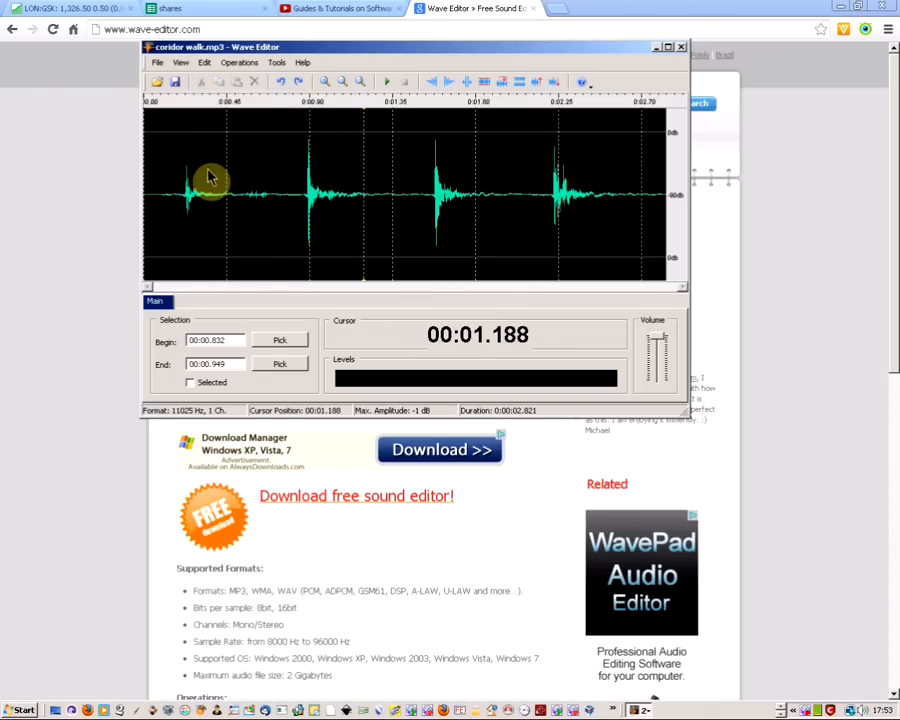
drag(210, 184, 300, 184)
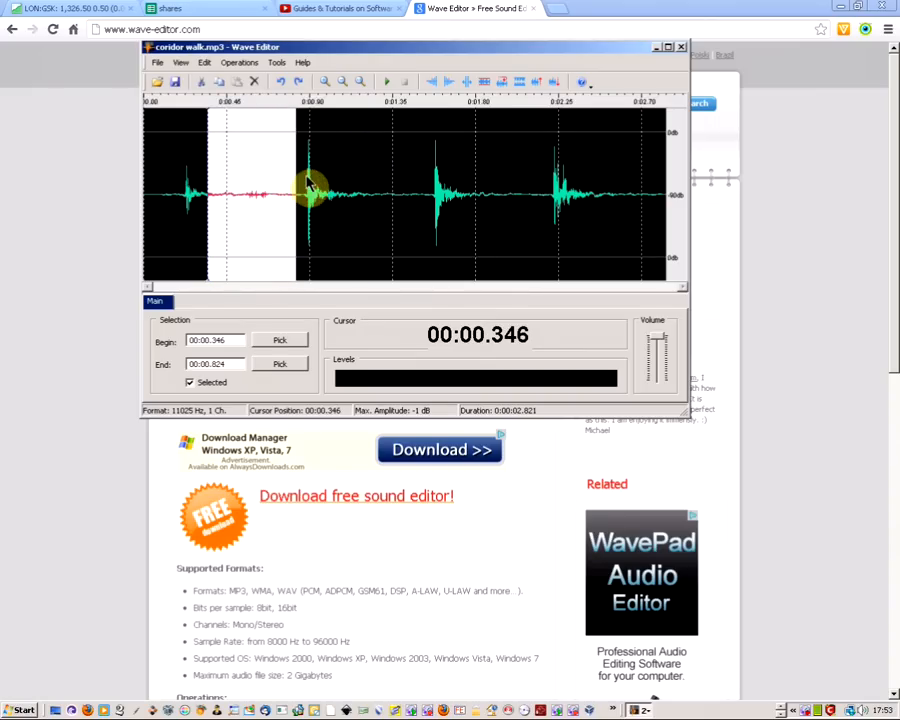
Reposition further along and select a later footstep stretch of the waveform
click(284, 190)
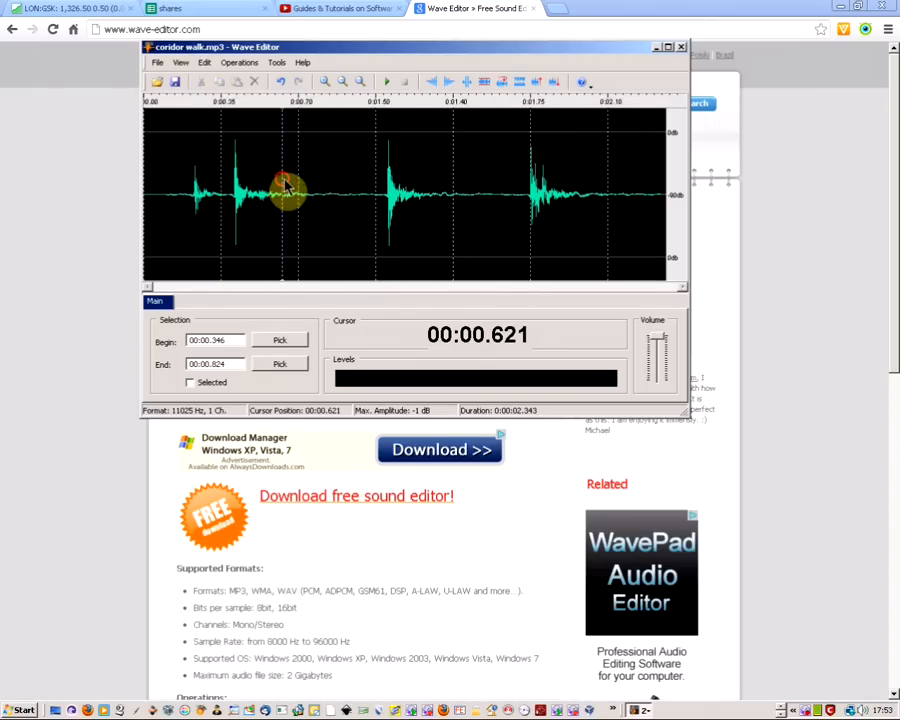
drag(284, 190, 376, 196)
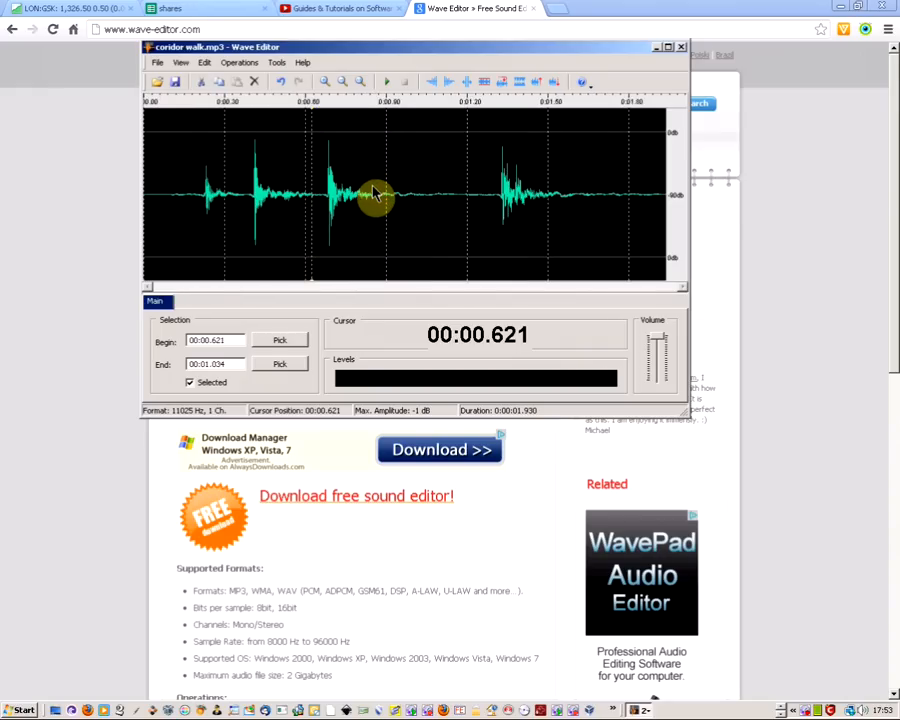
mouse_move(390, 192)
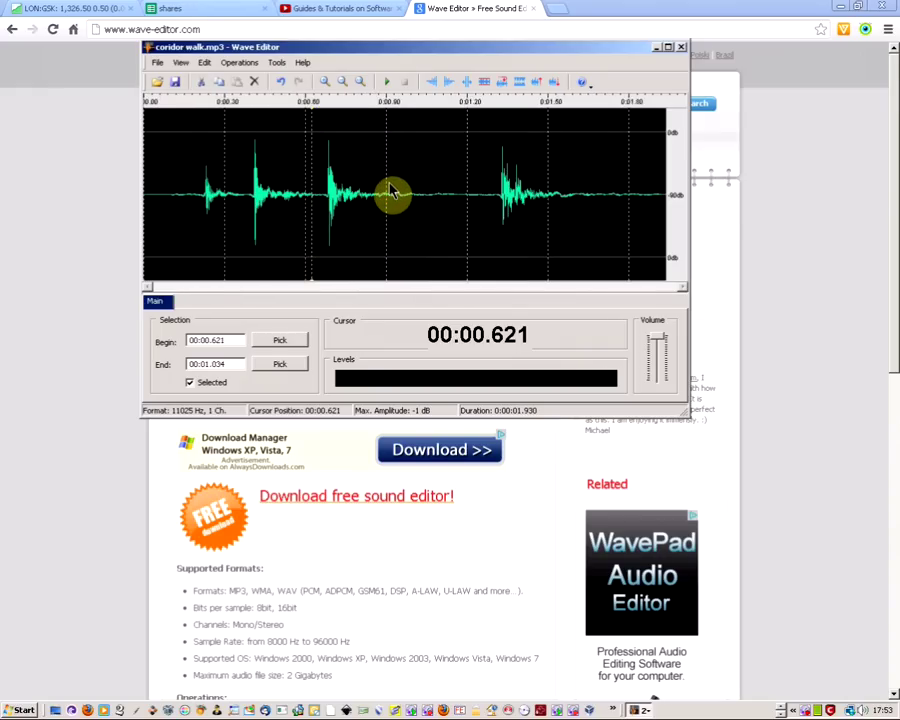
click(490, 196)
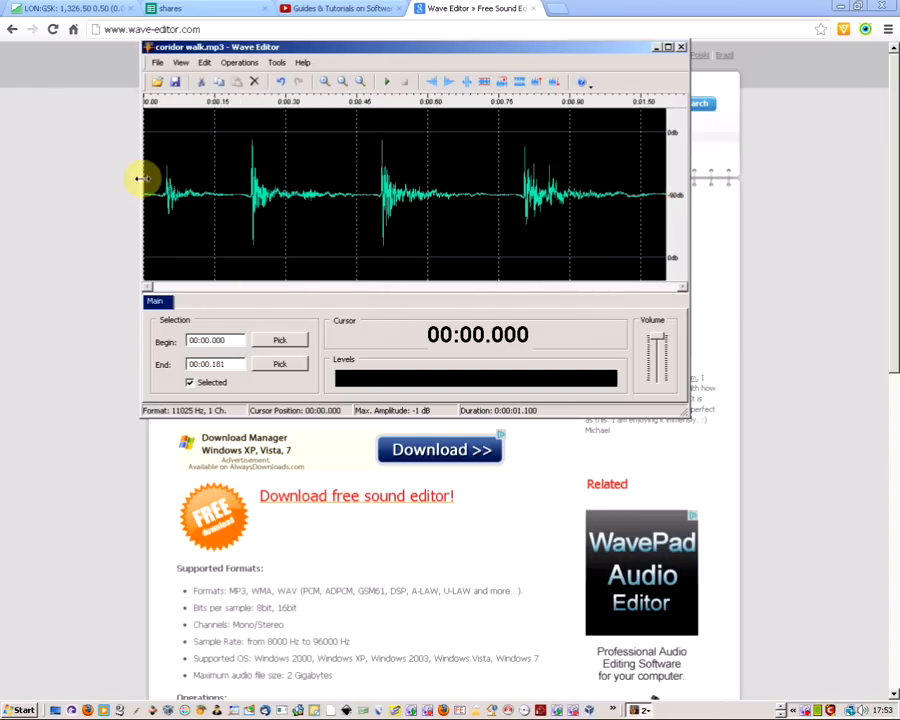
Play corridor walk.mp3 from the beginning, then stop playback
click(392, 82)
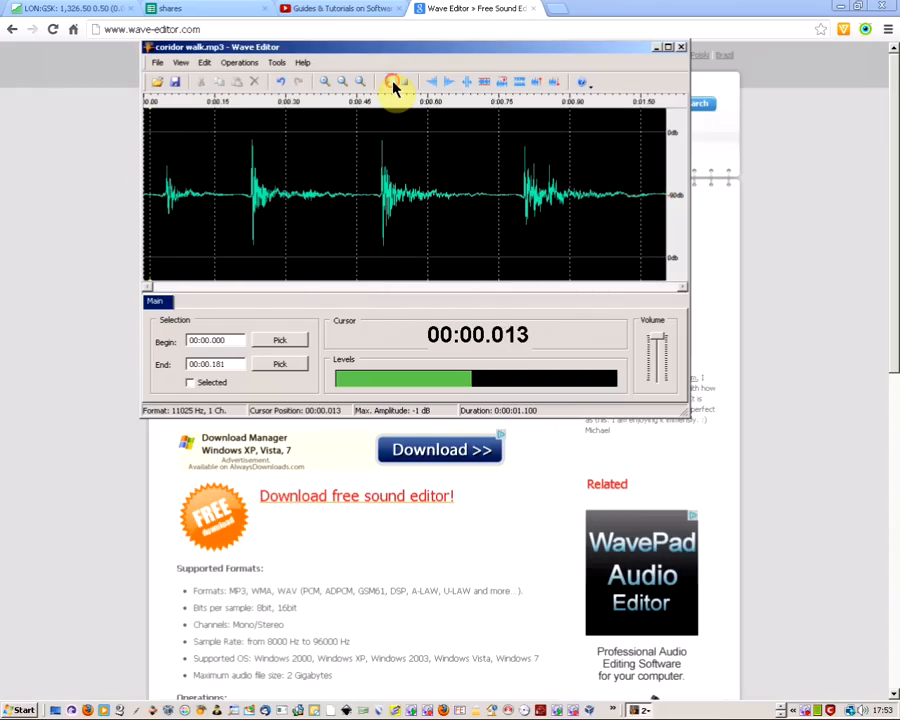
click(388, 82)
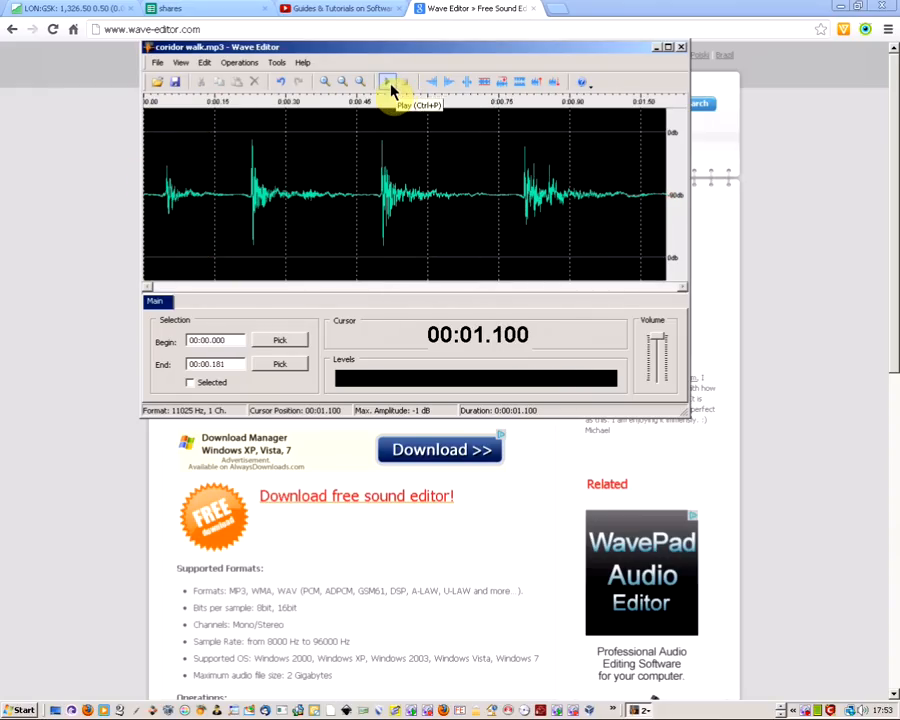
mouse_move(262, 124)
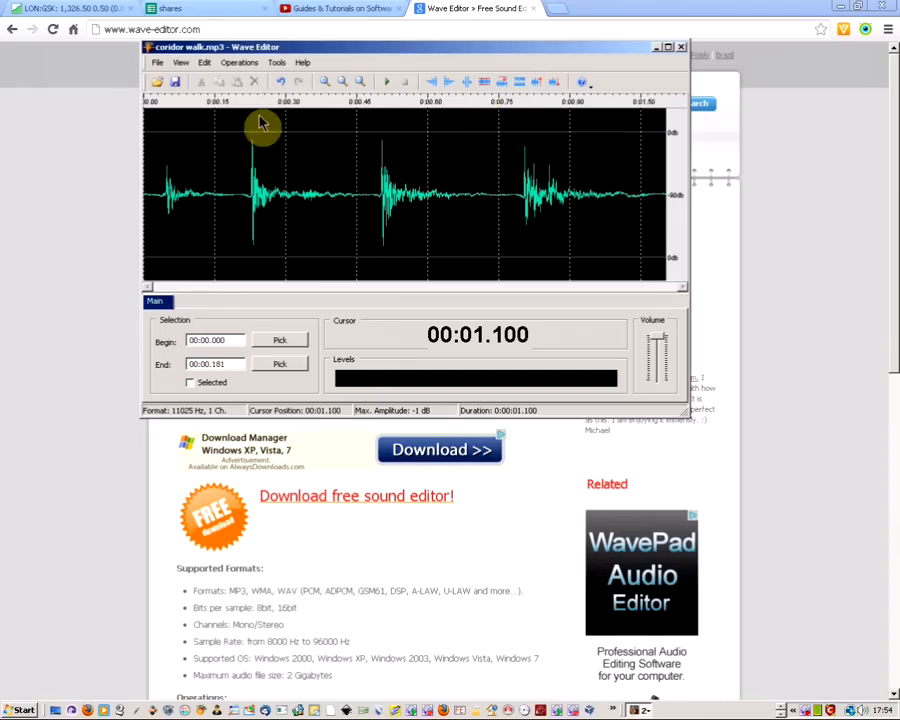
mouse_move(332, 144)
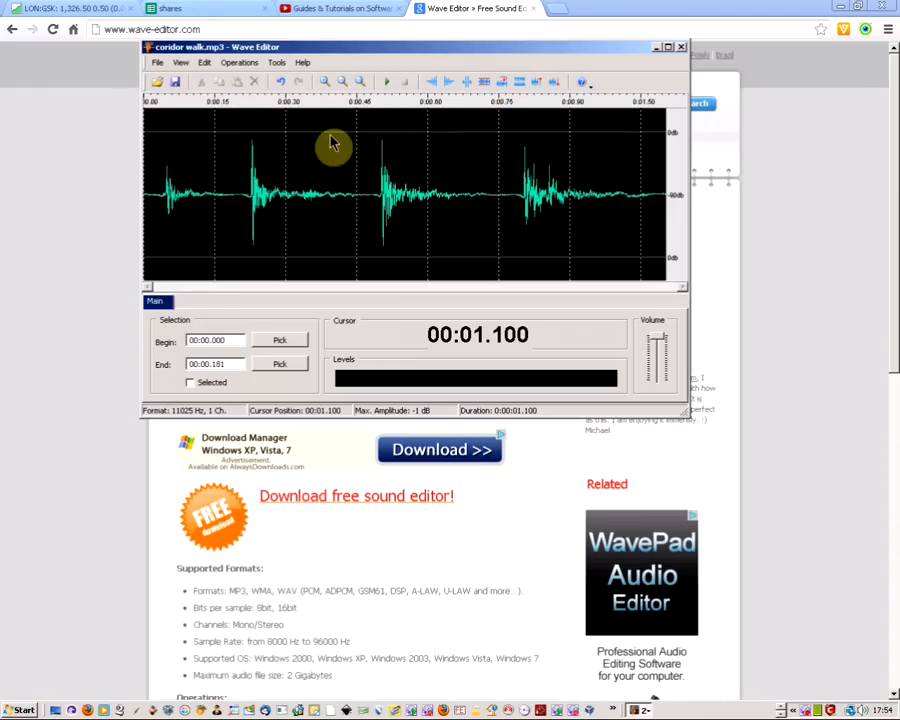
mouse_move(432, 82)
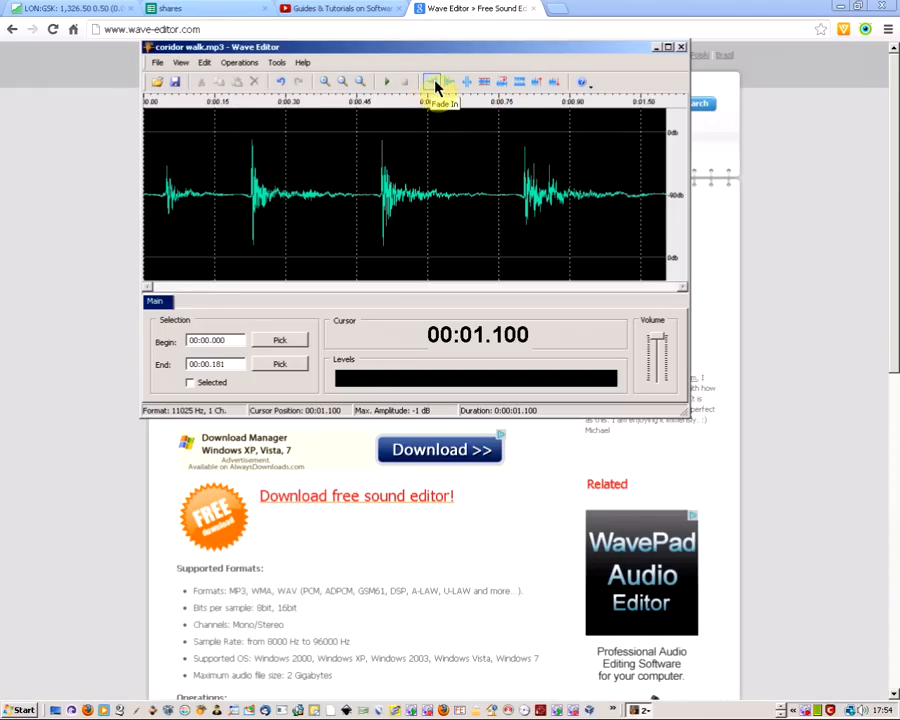
mouse_move(466, 84)
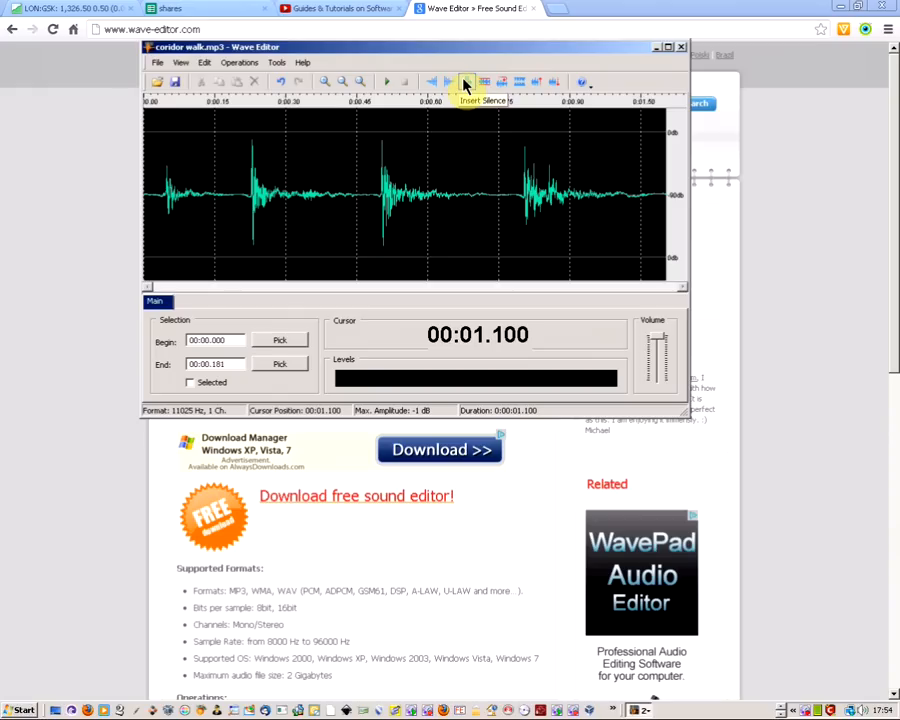
mouse_move(500, 82)
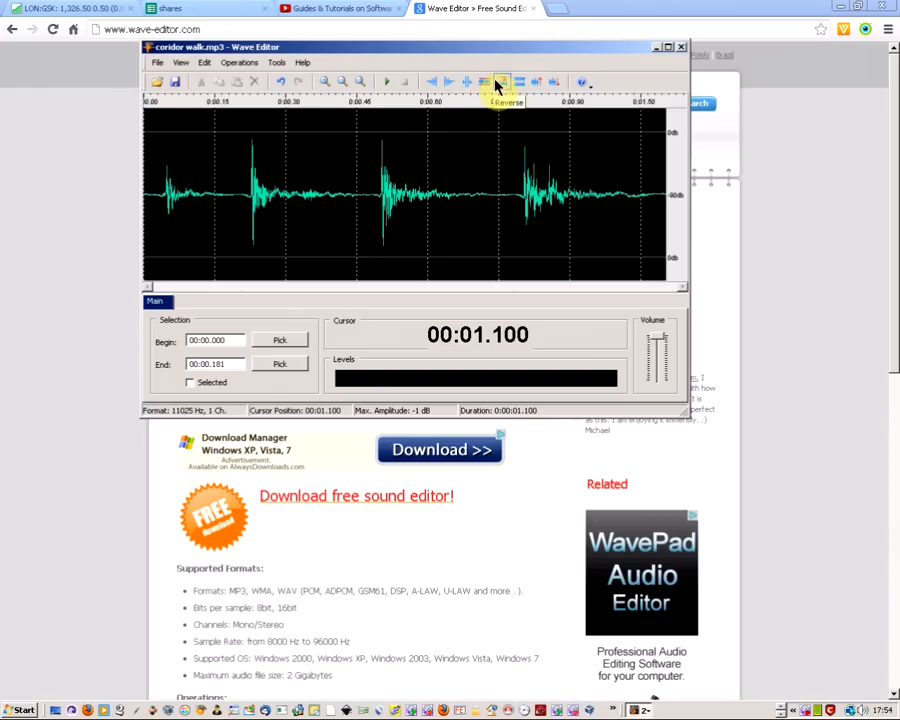
mouse_move(518, 82)
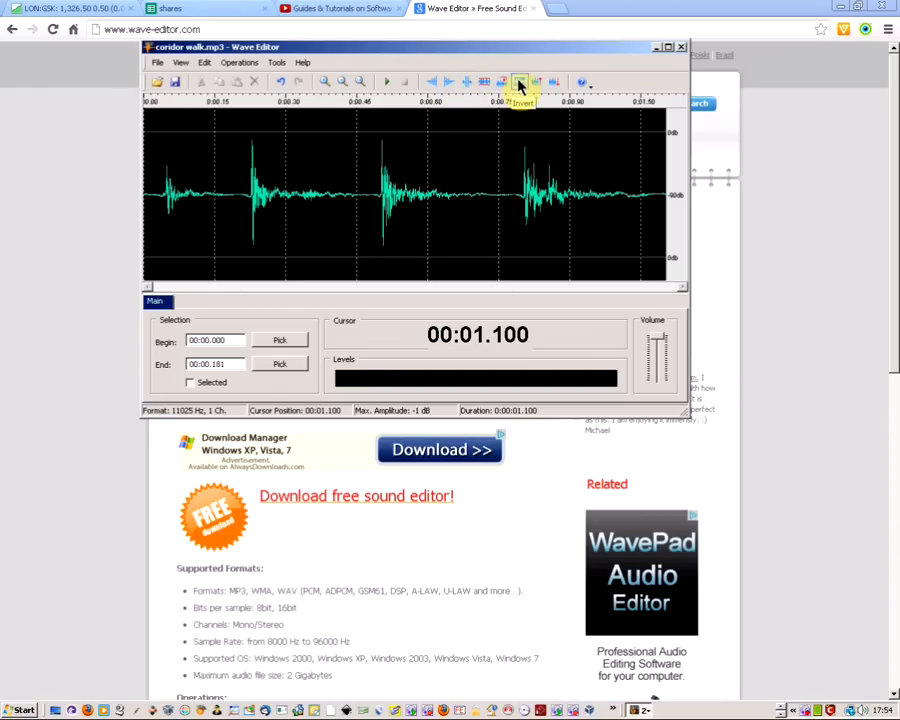
mouse_move(552, 82)
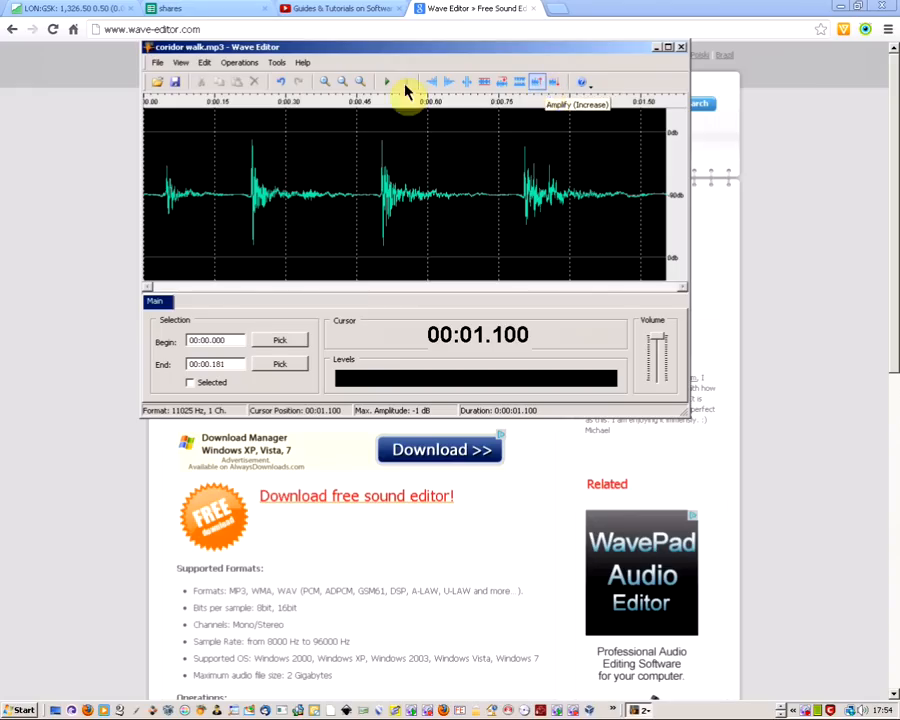
mouse_move(248, 238)
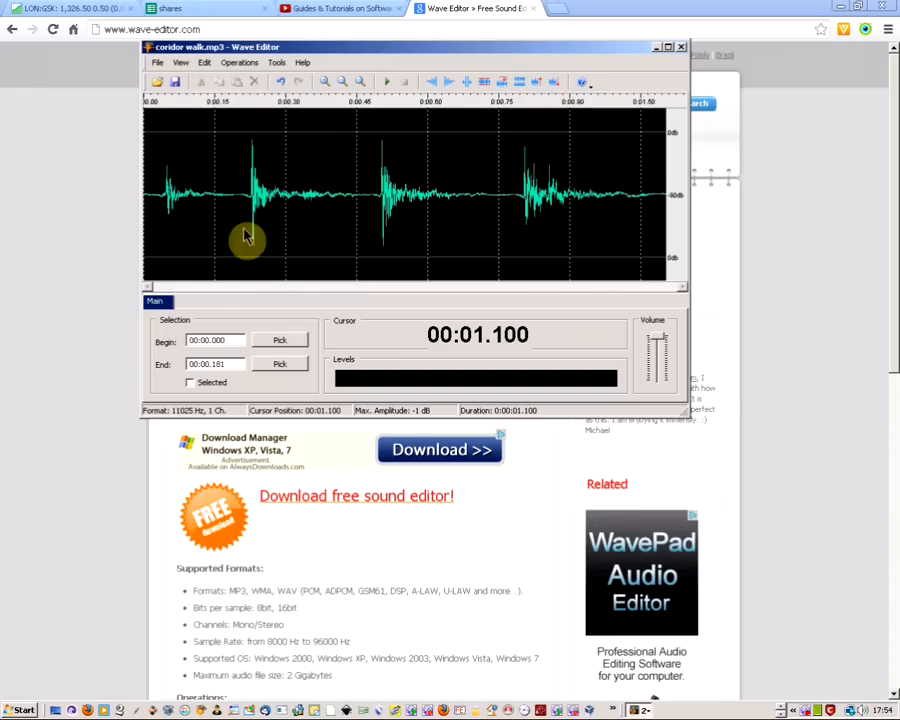
mouse_move(152, 148)
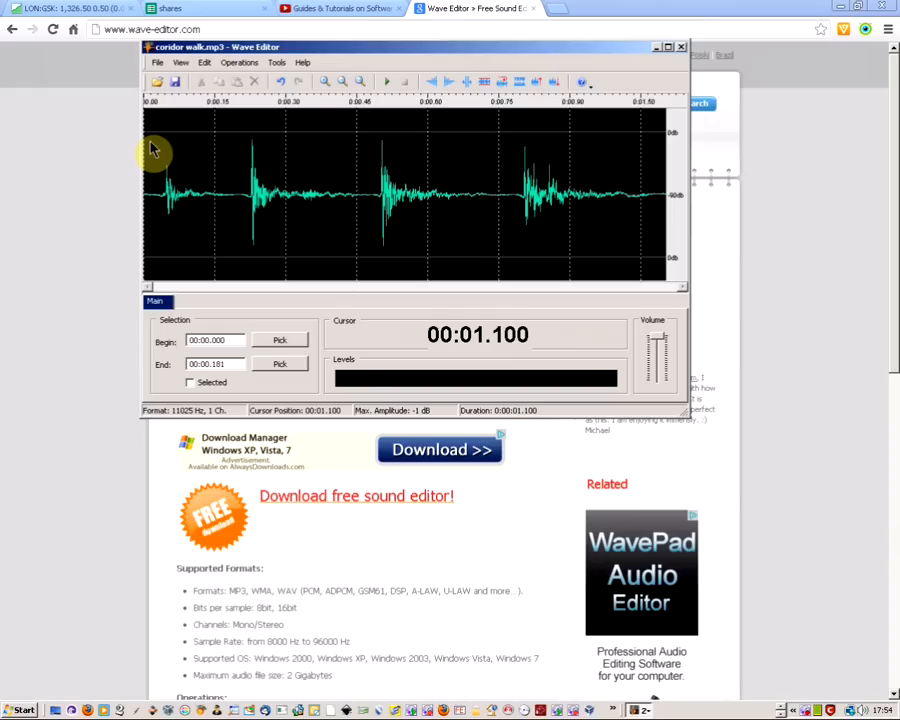
mouse_move(184, 82)
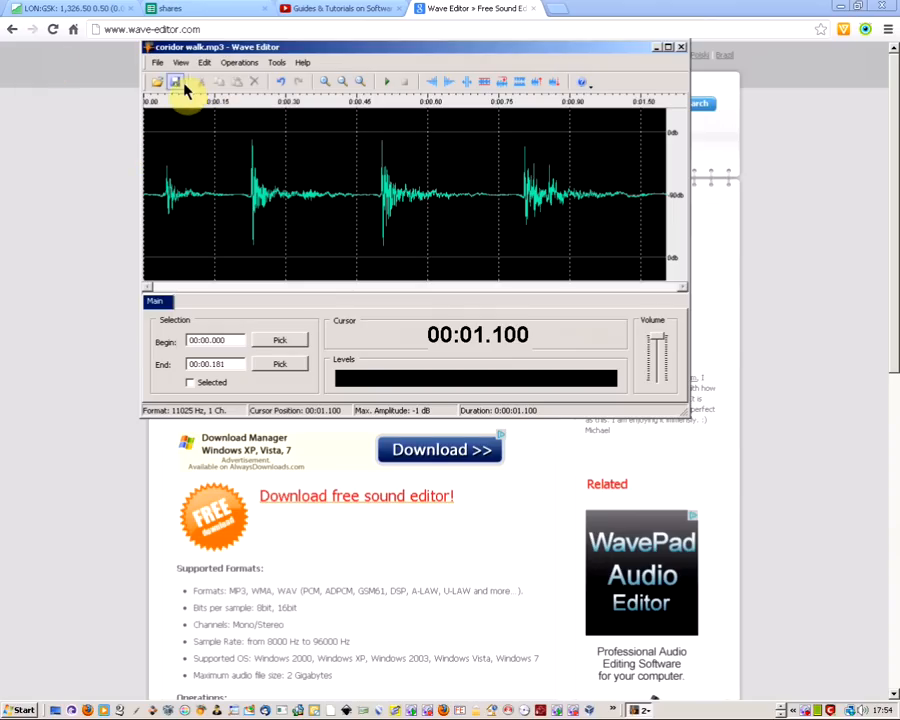
click(156, 62)
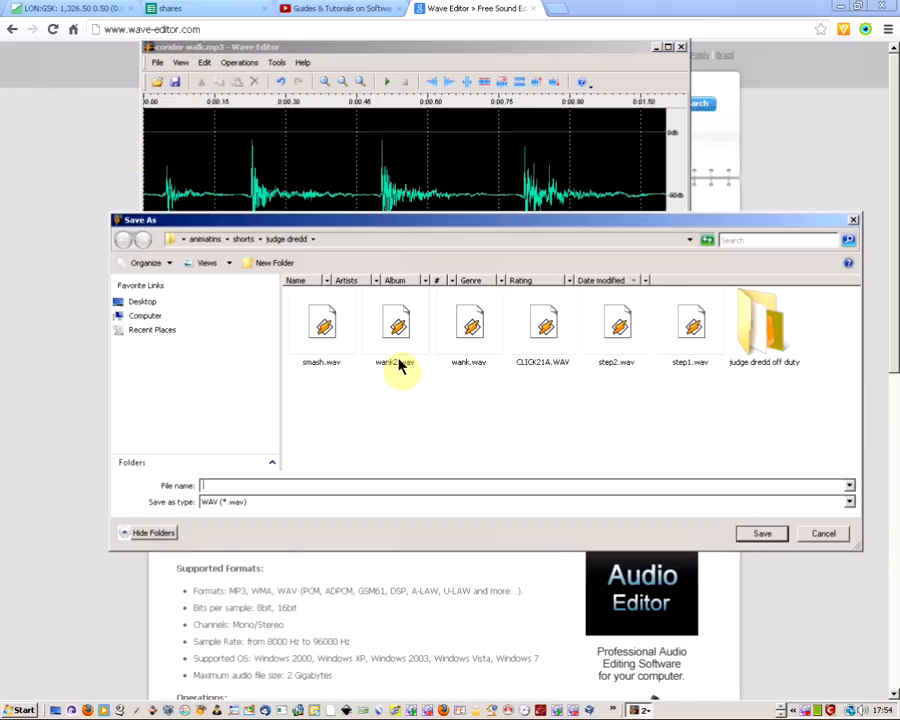
click(848, 500)
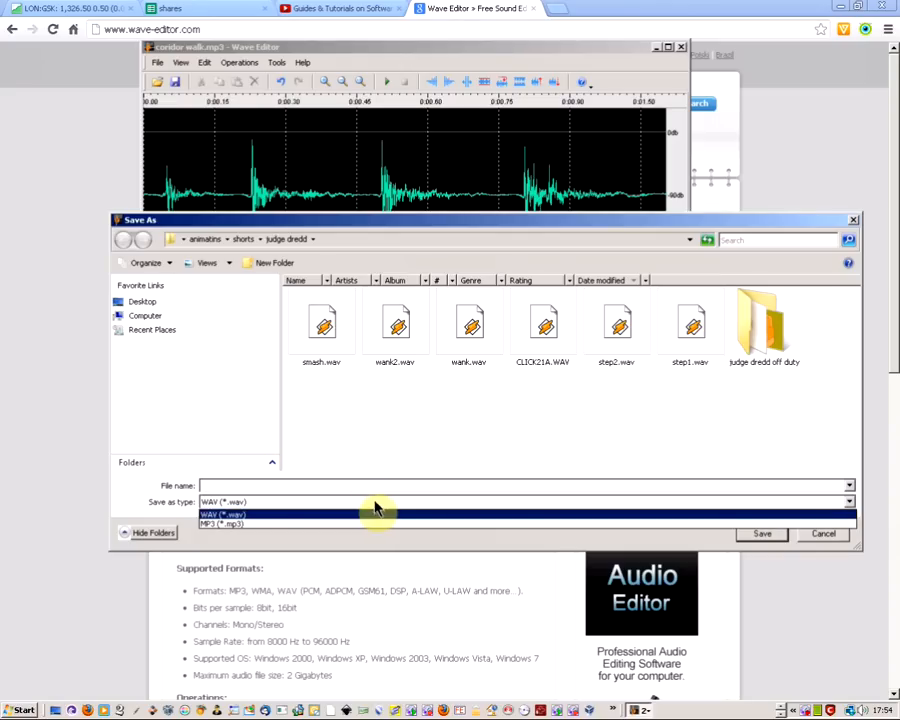
click(222, 514)
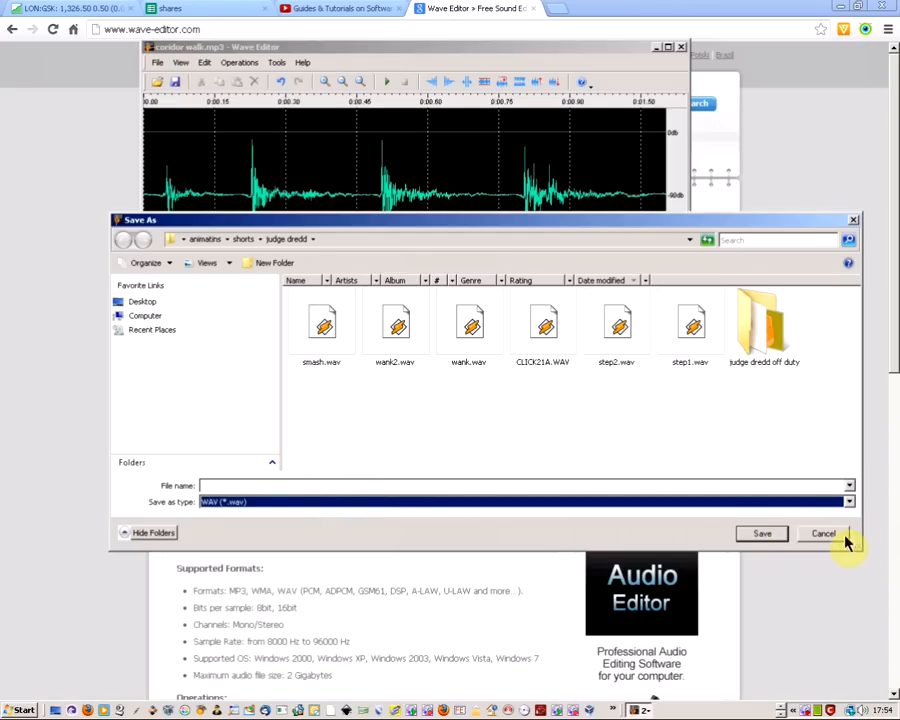
click(824, 532)
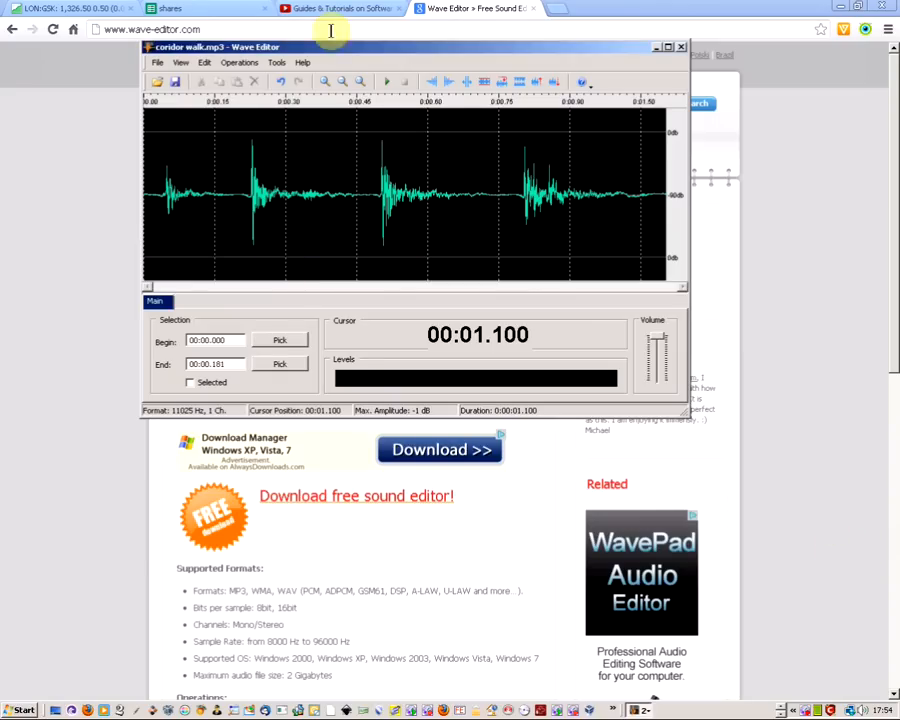
mouse_move(680, 48)
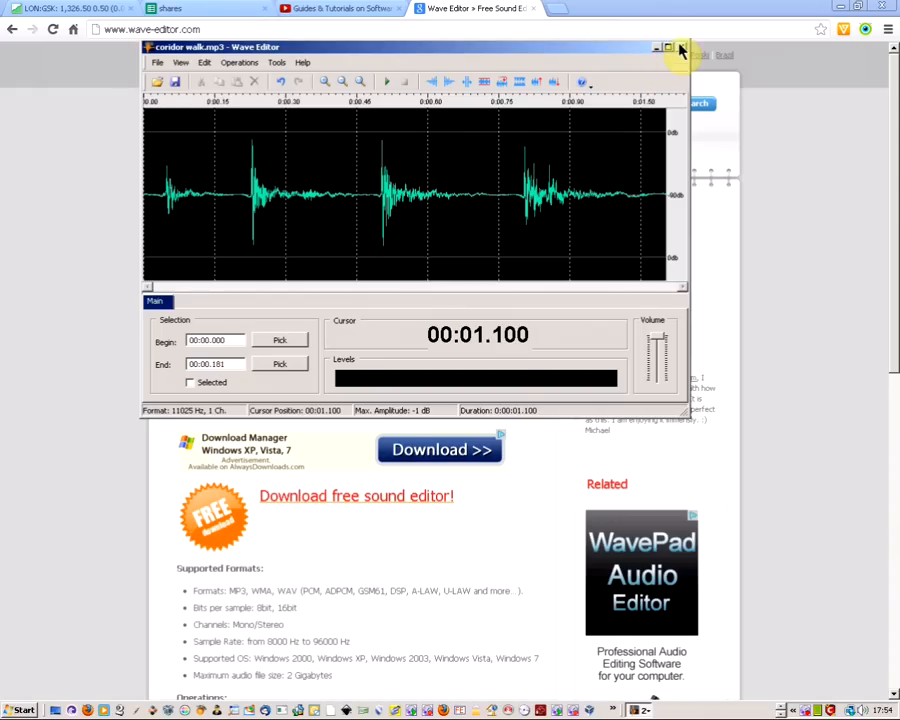
Close the Wave Editor window, revealing the wave-editor.com homepage
click(668, 48)
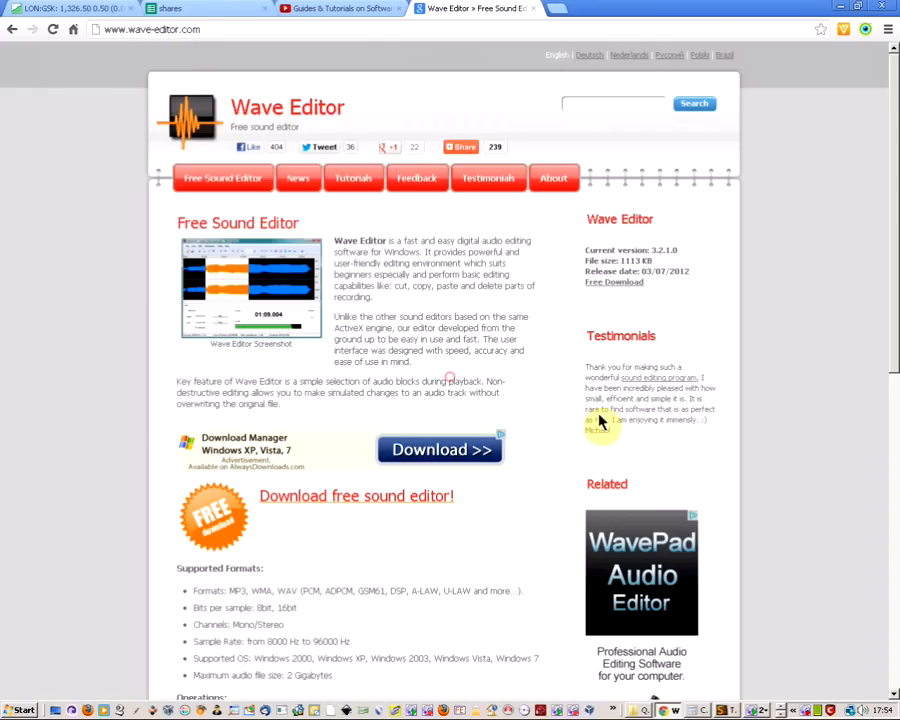